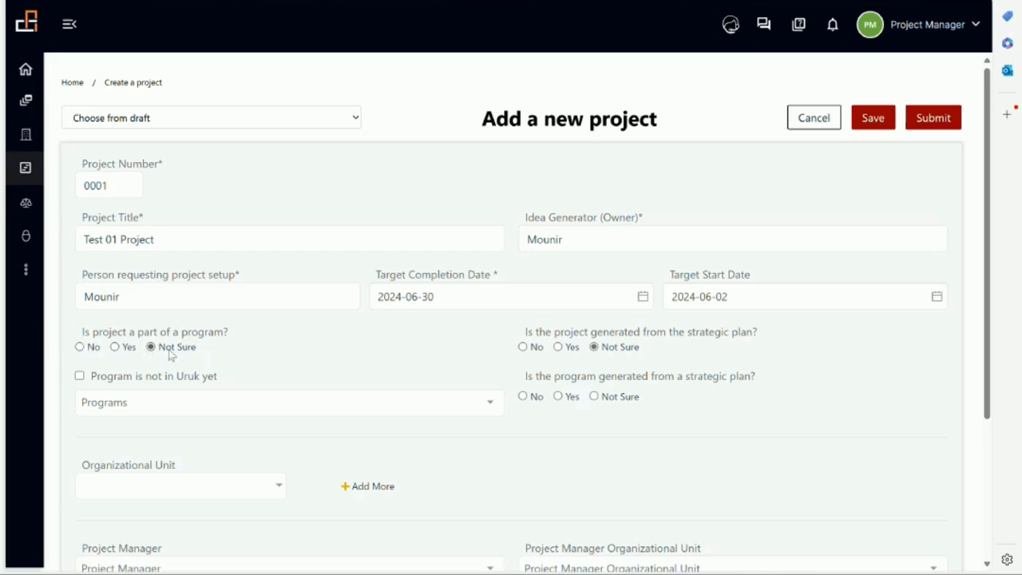
Step: Mark the project as not part of a program so the program questions disappear
click(80, 347)
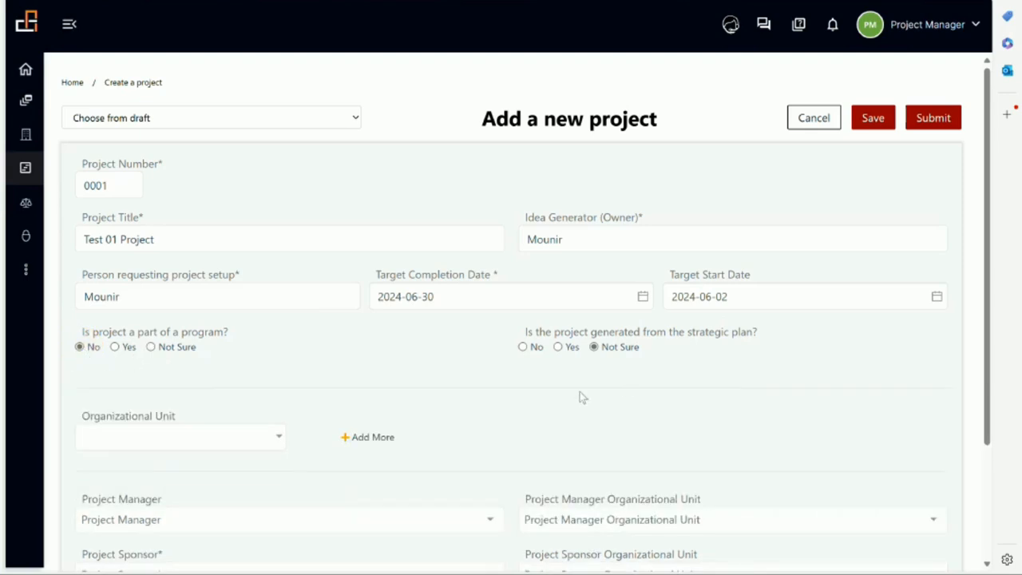
click(115, 345)
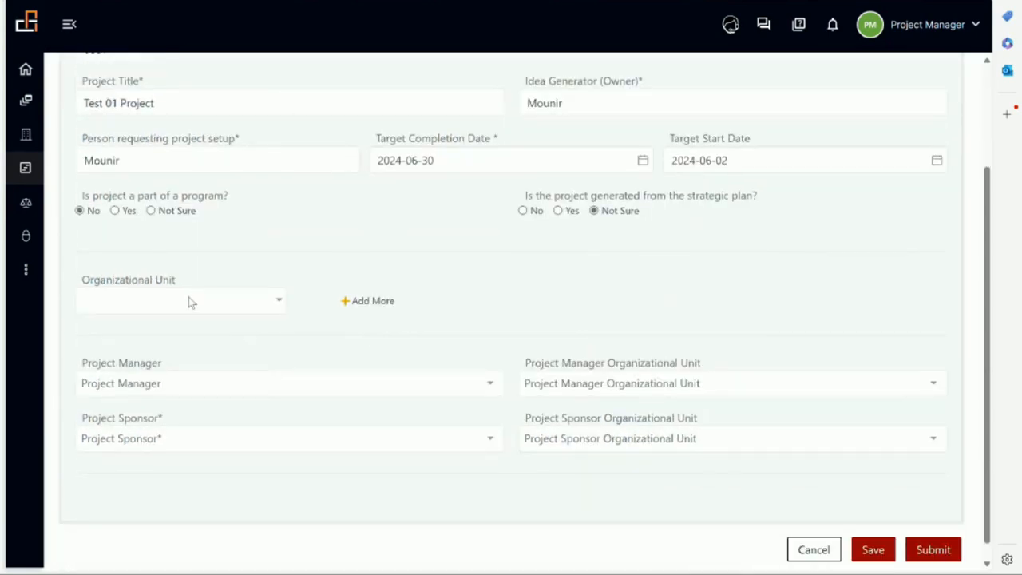
click(182, 300)
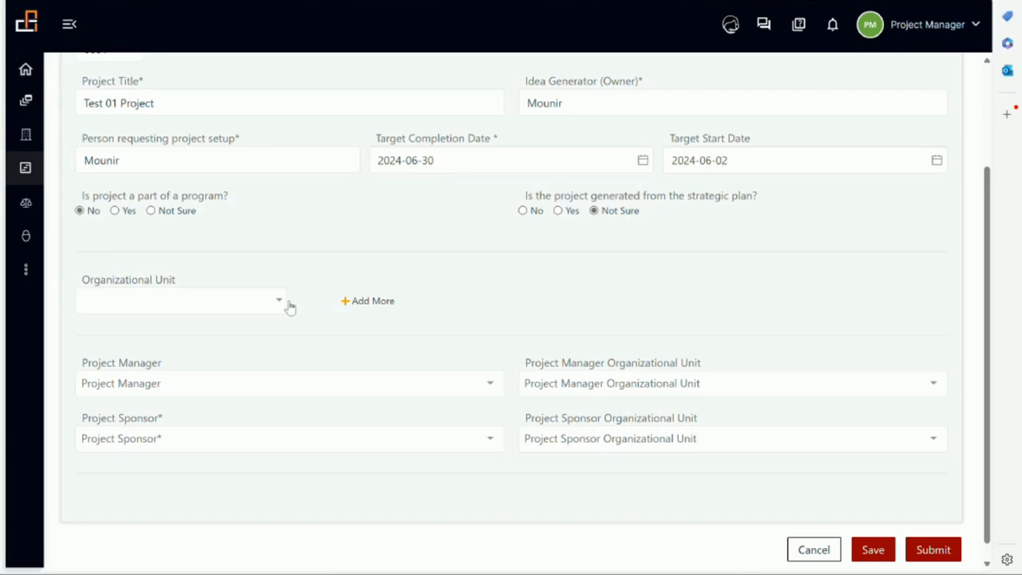
mouse_move(488, 299)
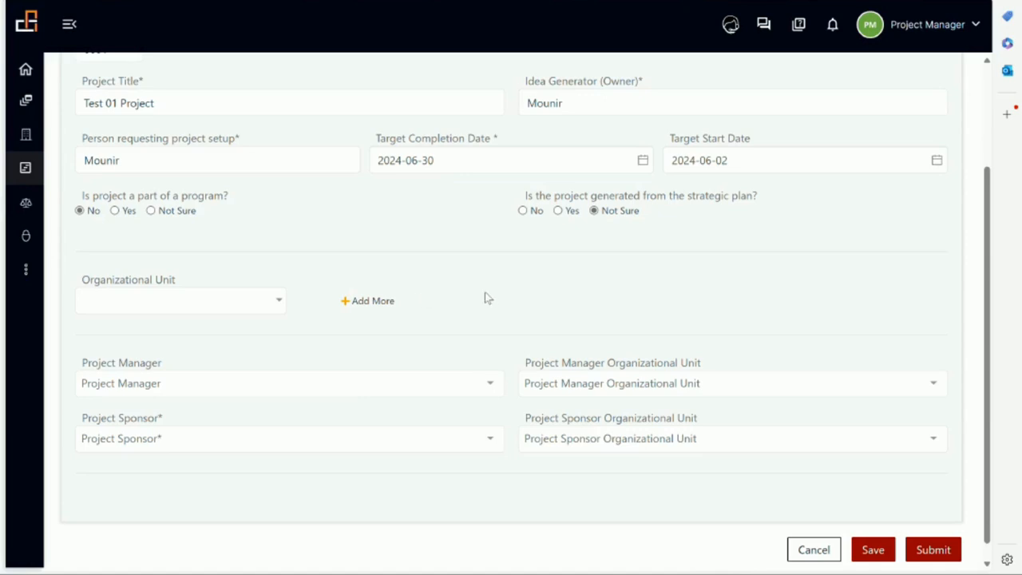